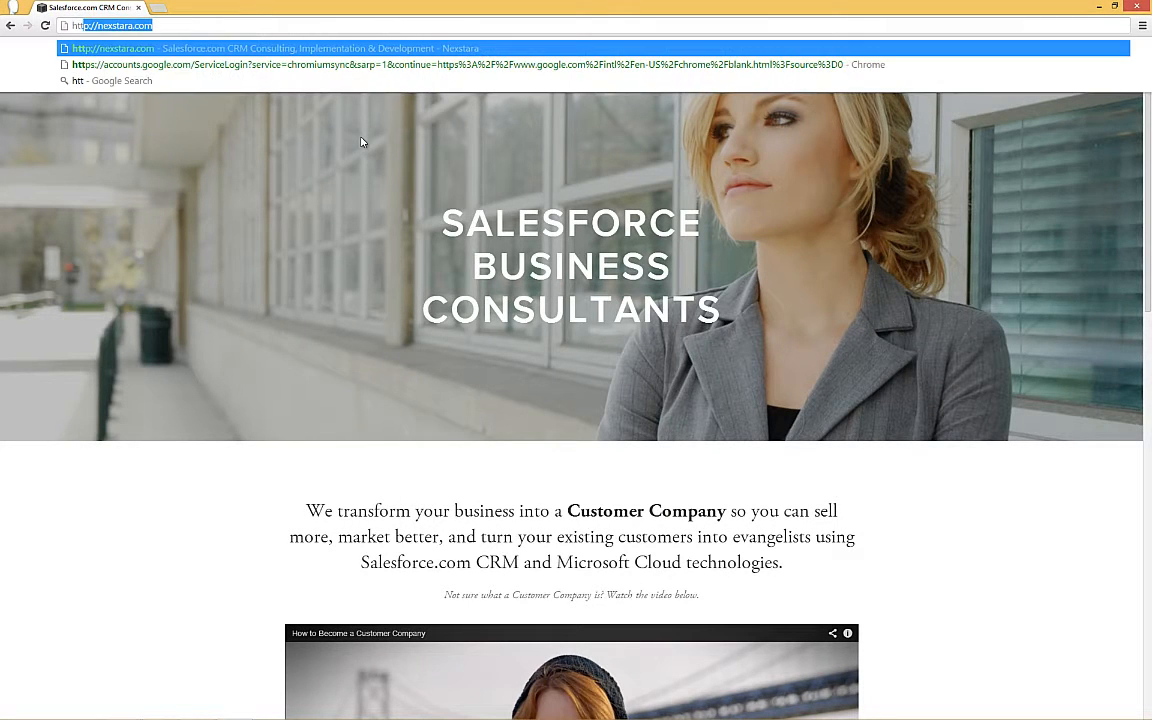
{"action": "type", "text": "https://"}
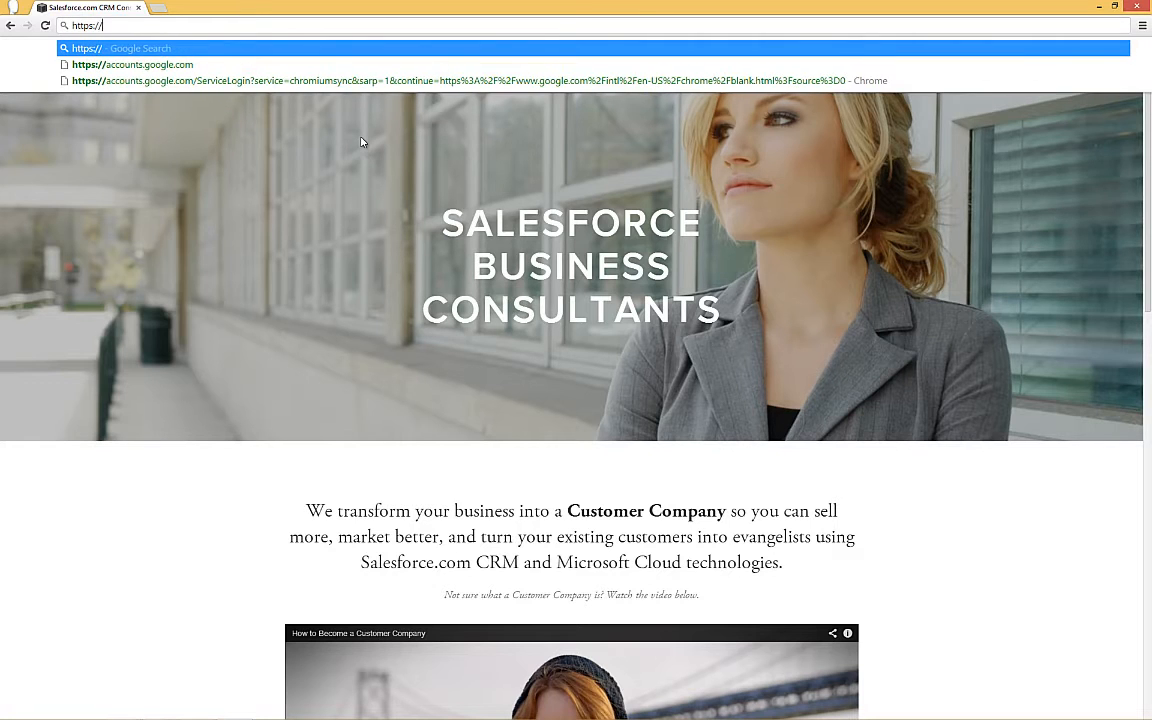
{"action": "type", "text": "login."}
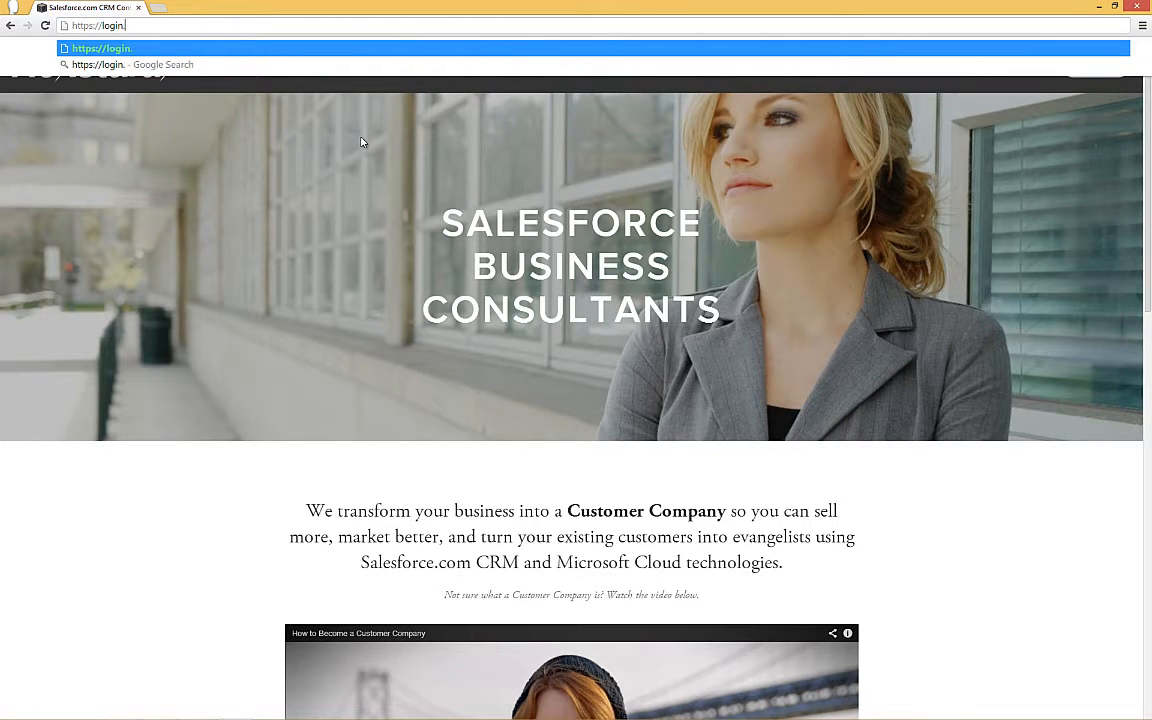
{"action": "type", "text": "salesforce.com"}
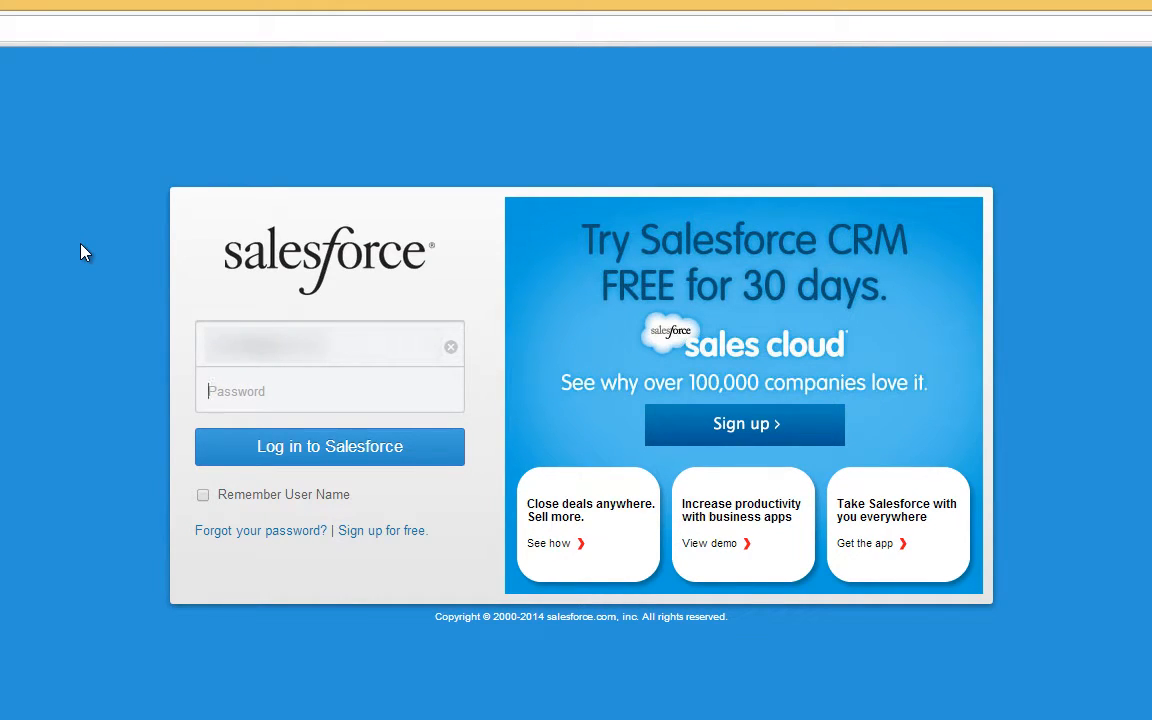
Log in to Salesforce with the account password, landing on Force.com Home setup
{"action": "type", "text": "password"}
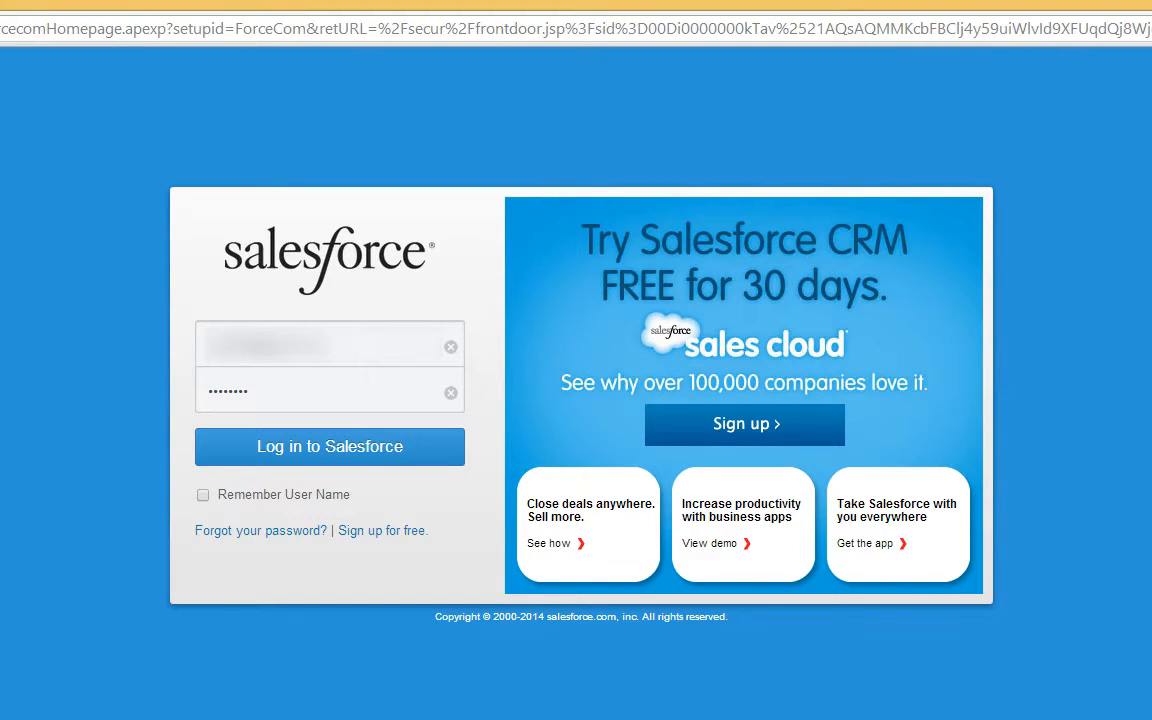
{"action": "left_click", "coordinate": [329, 446]}
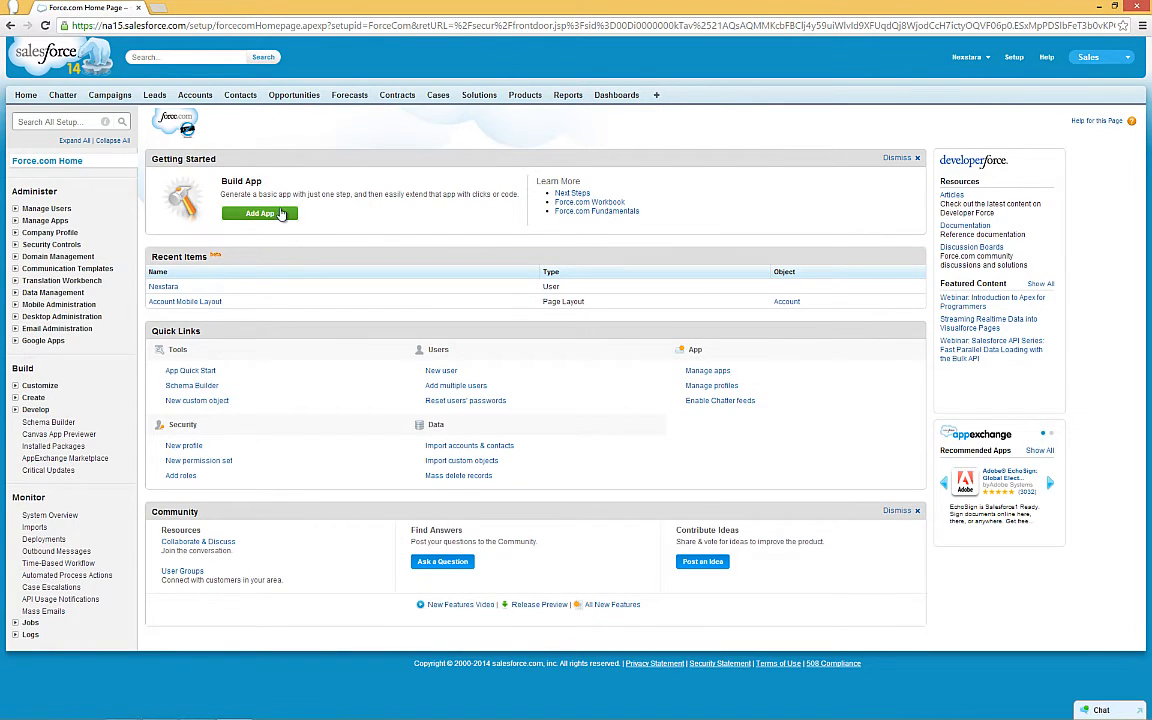
Fill App Quick Start with app Warehouse, label and plural label Merchandise
{"action": "left_click", "coordinate": [259, 213]}
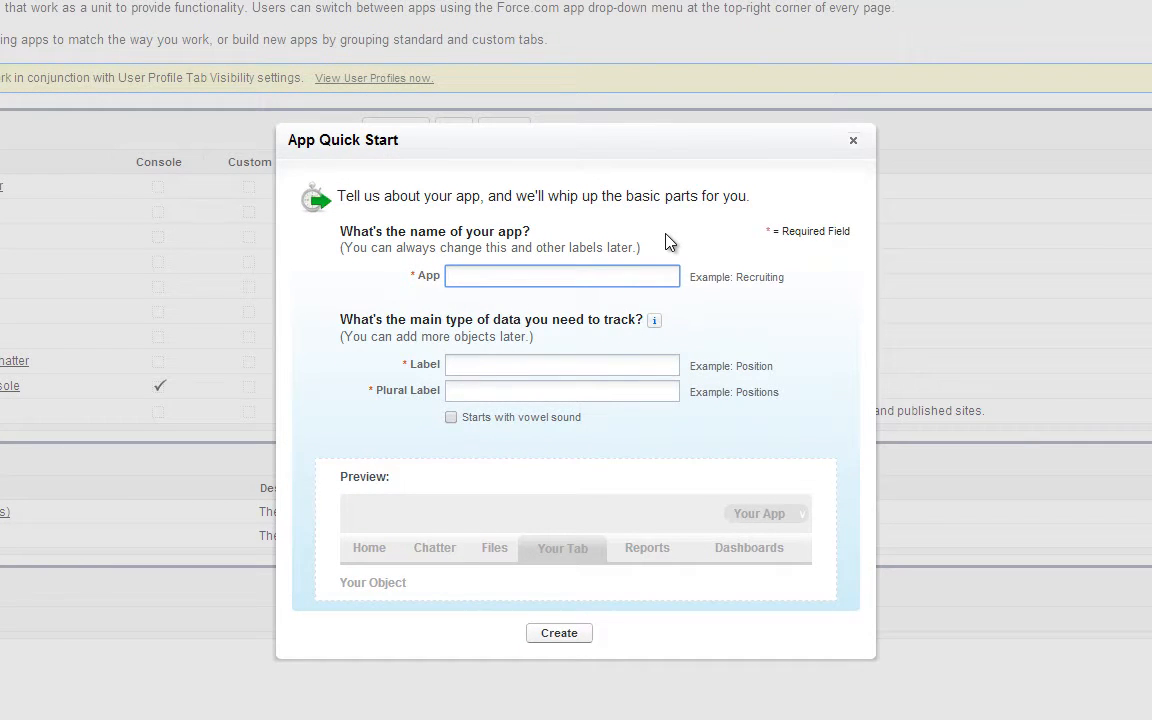
{"action": "type", "text": "Warehouse"}
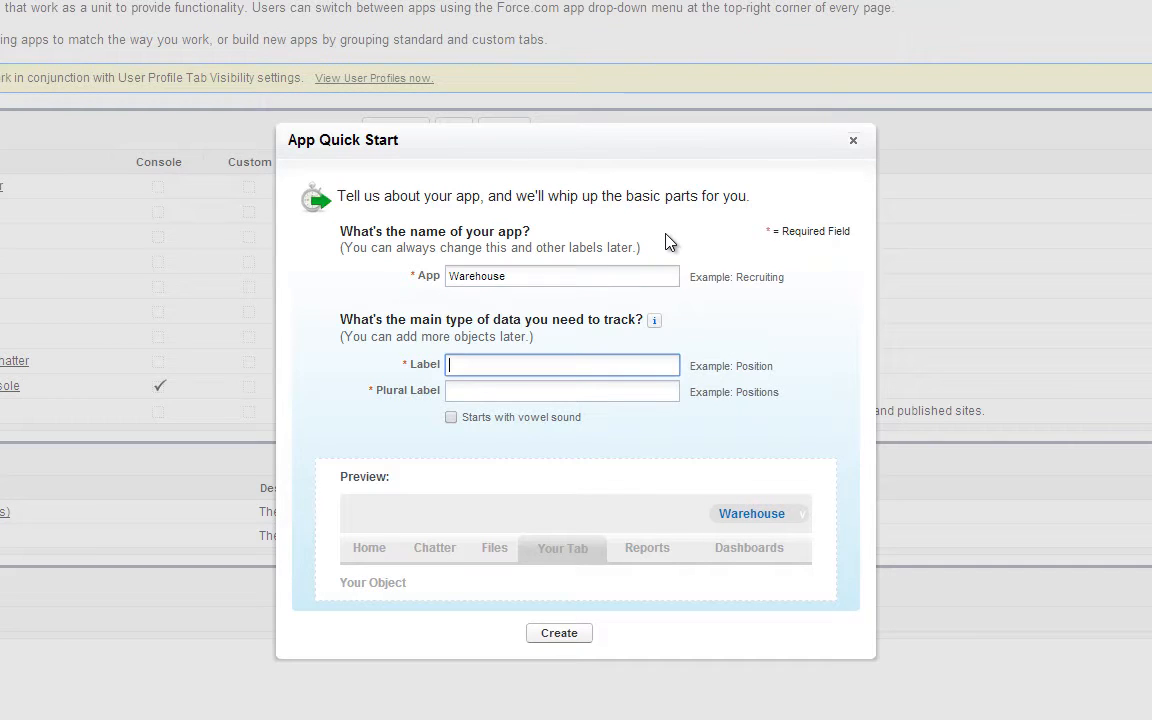
{"action": "type", "text": "Merc"}
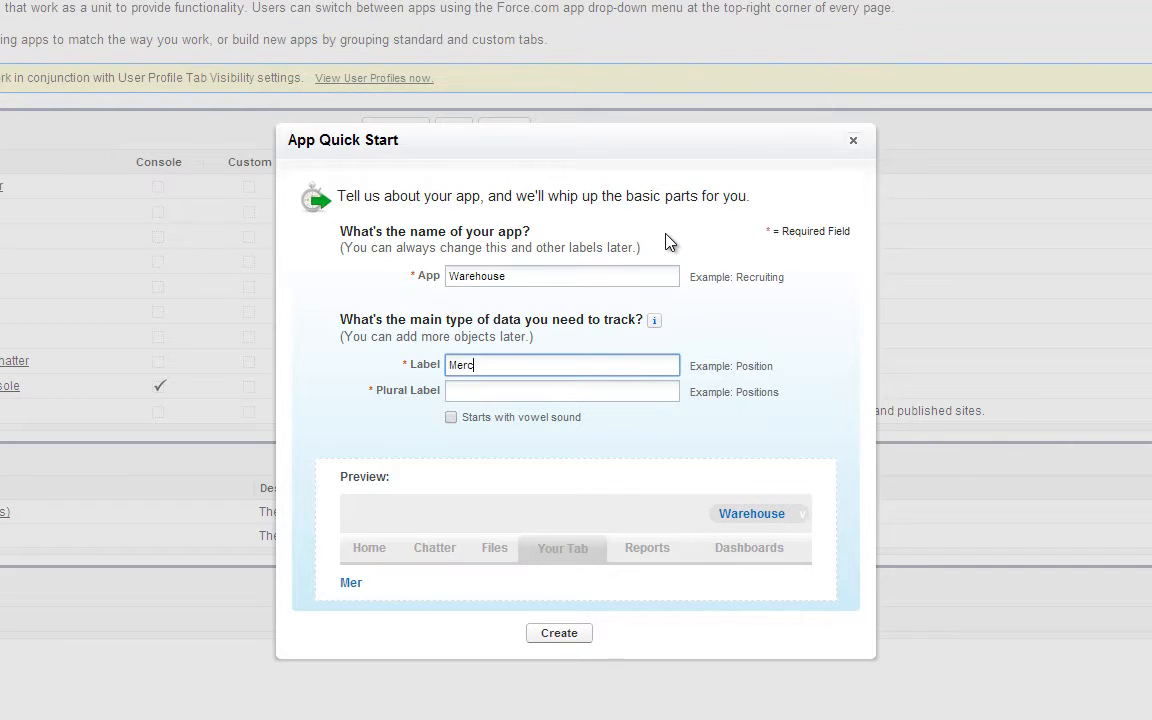
{"action": "type", "text": "handise"}
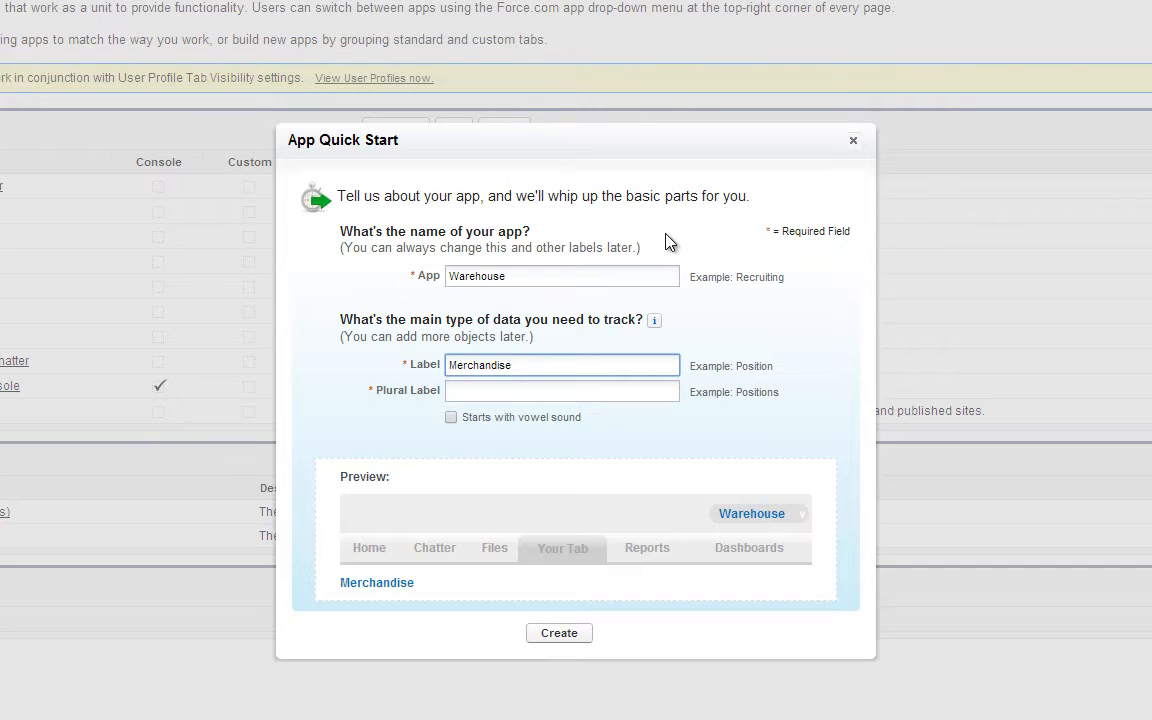
{"action": "type", "text": "M"}
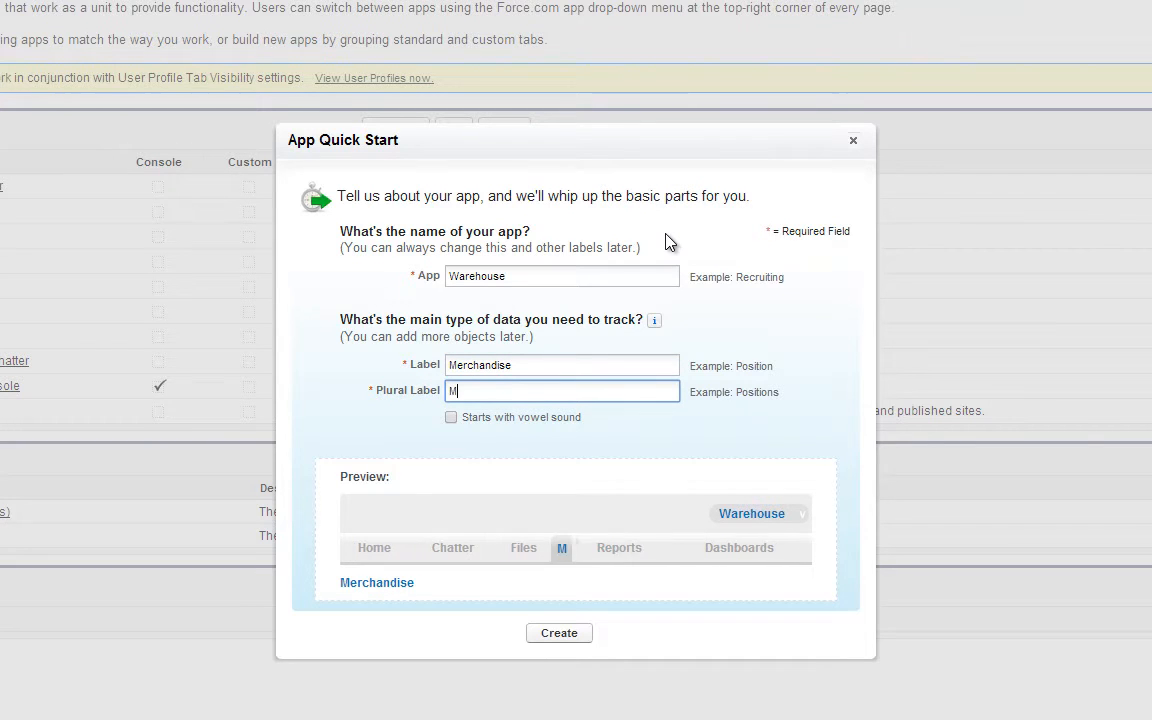
{"action": "type", "text": "erchandise"}
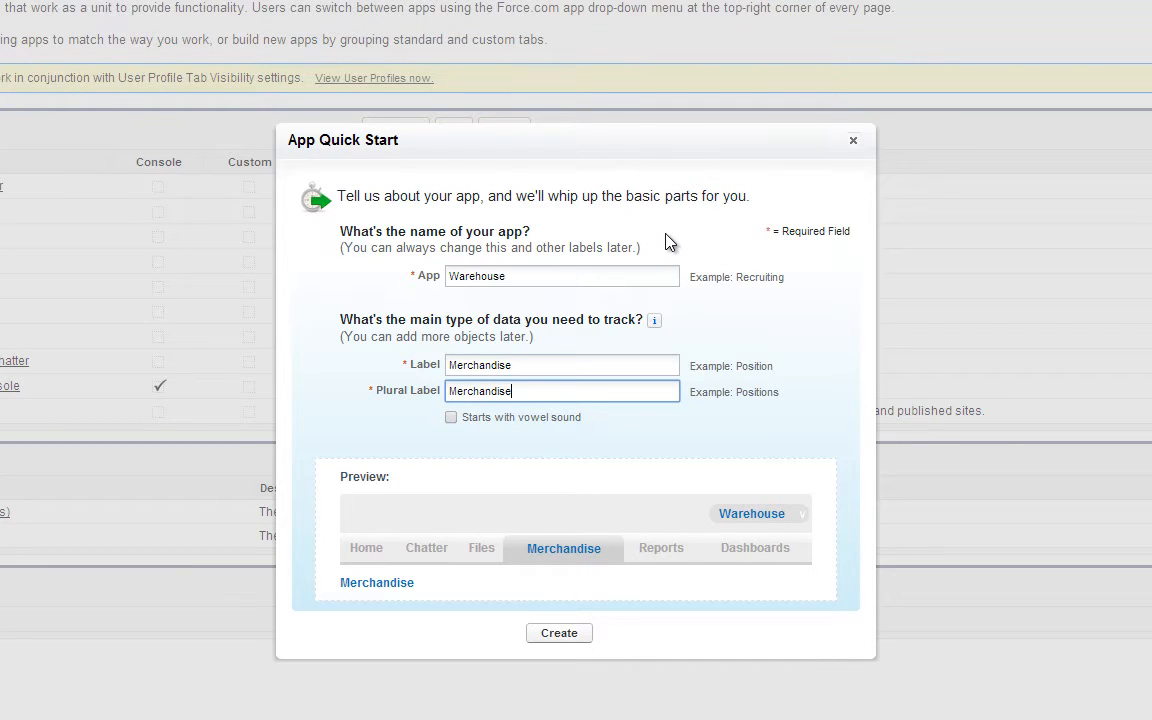
{"action": "mouse_move", "coordinate": [515, 710]}
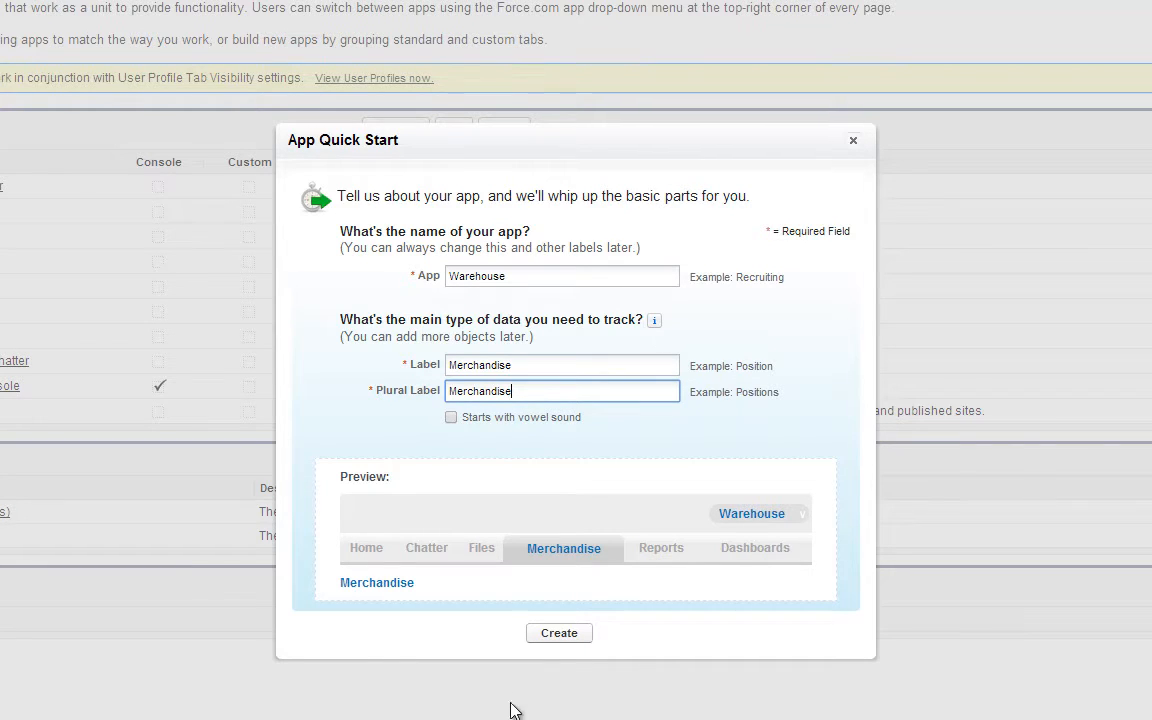
Create the Warehouse app and go to its Merchandise home page
{"action": "left_click", "coordinate": [559, 632]}
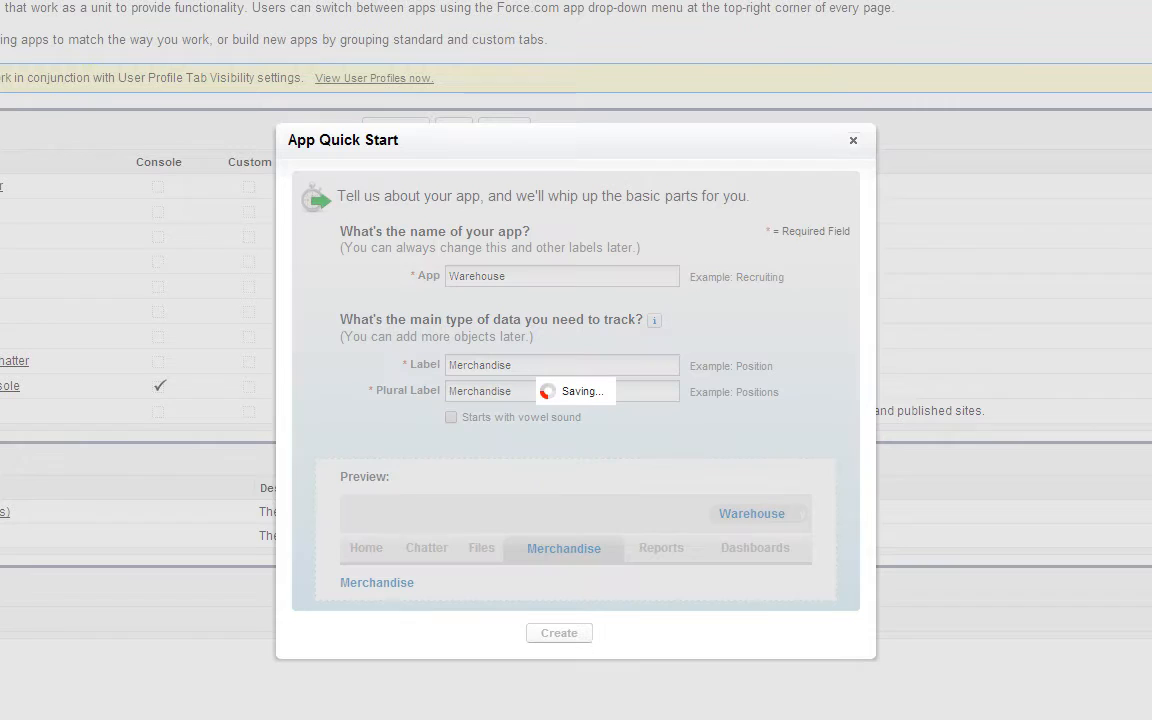
{"action": "left_click", "coordinate": [558, 632]}
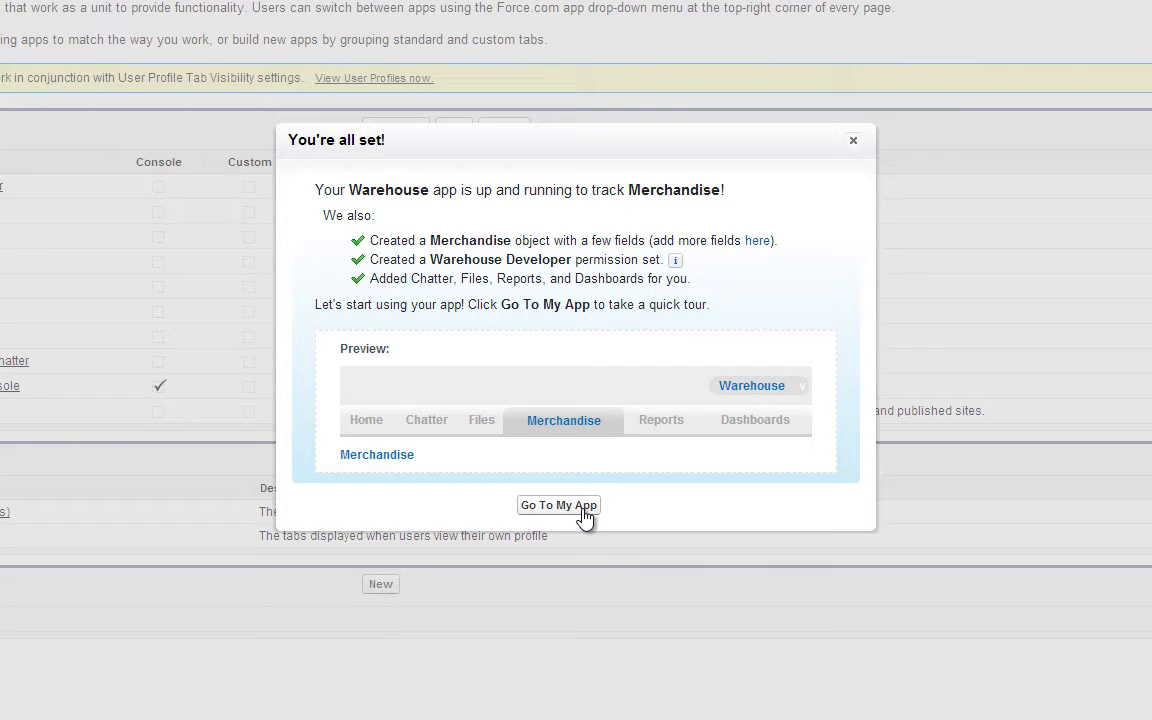
{"action": "mouse_move", "coordinate": [610, 262]}
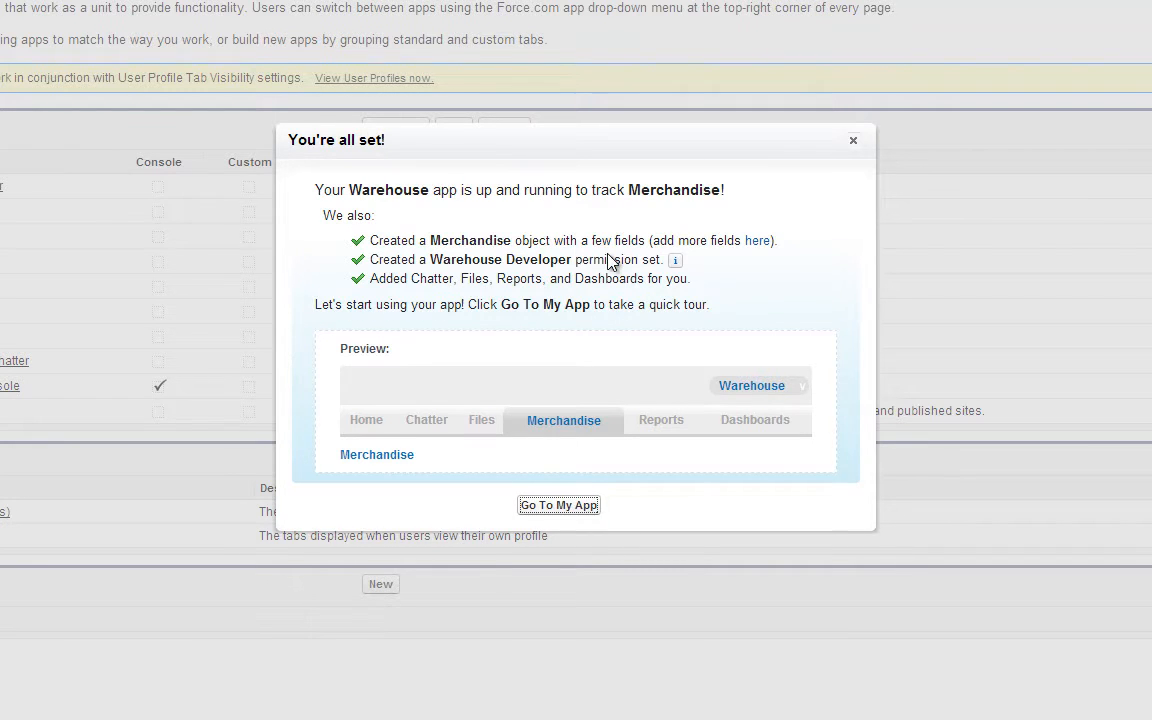
{"action": "left_click", "coordinate": [558, 504]}
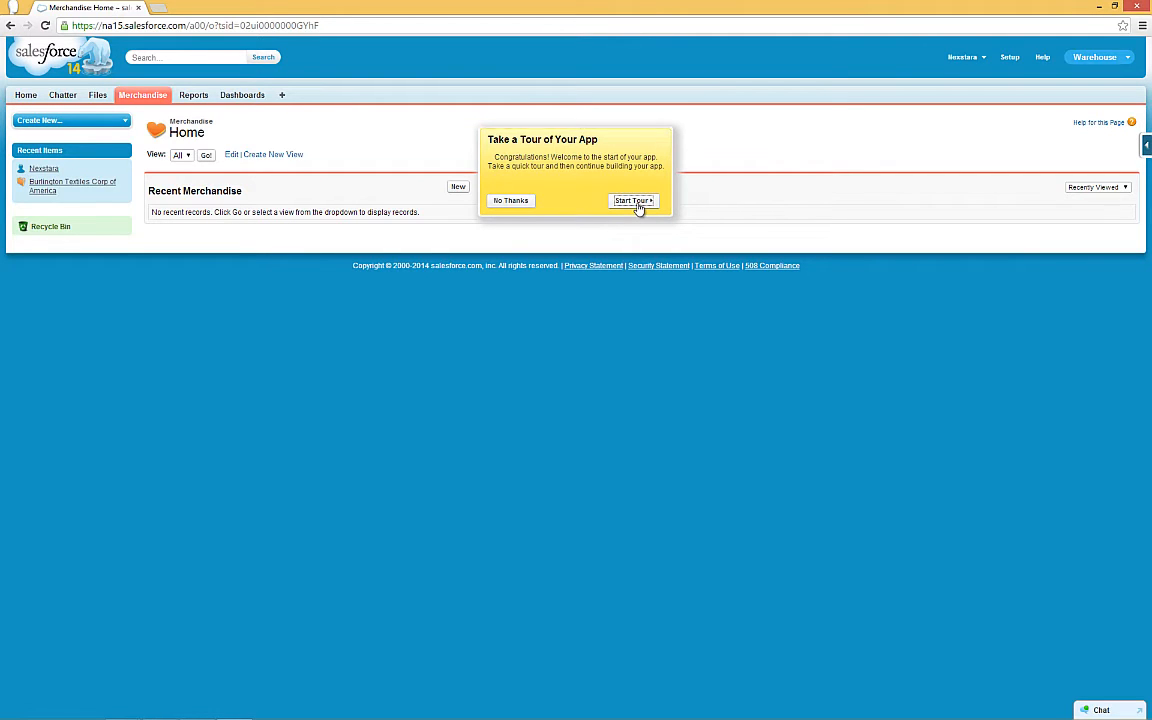
Run through all four app tour steps, end the tour and close its message
{"action": "left_click", "coordinate": [634, 200]}
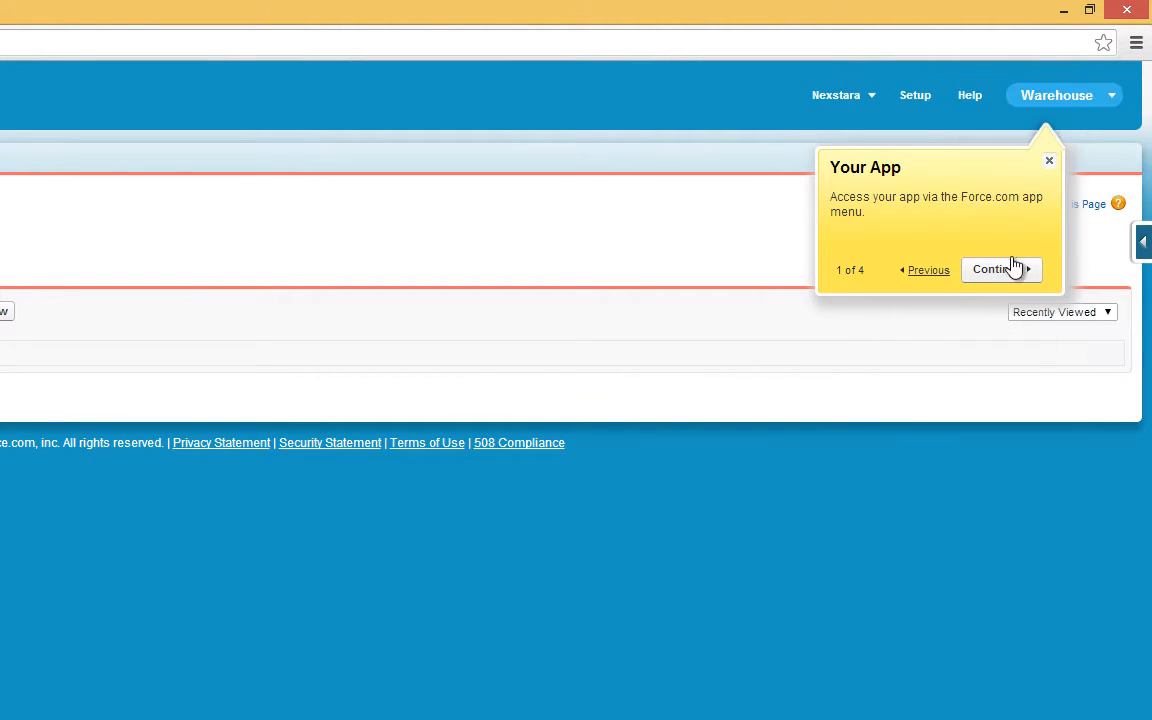
{"action": "left_click", "coordinate": [996, 269]}
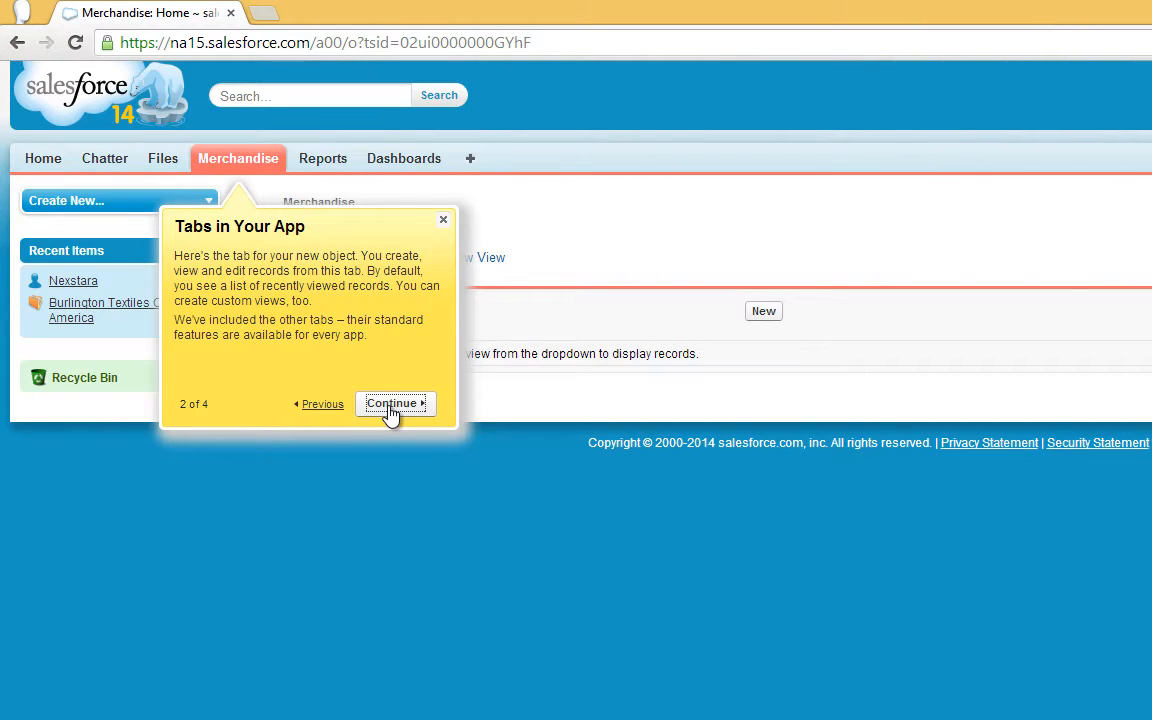
{"action": "left_click", "coordinate": [391, 403]}
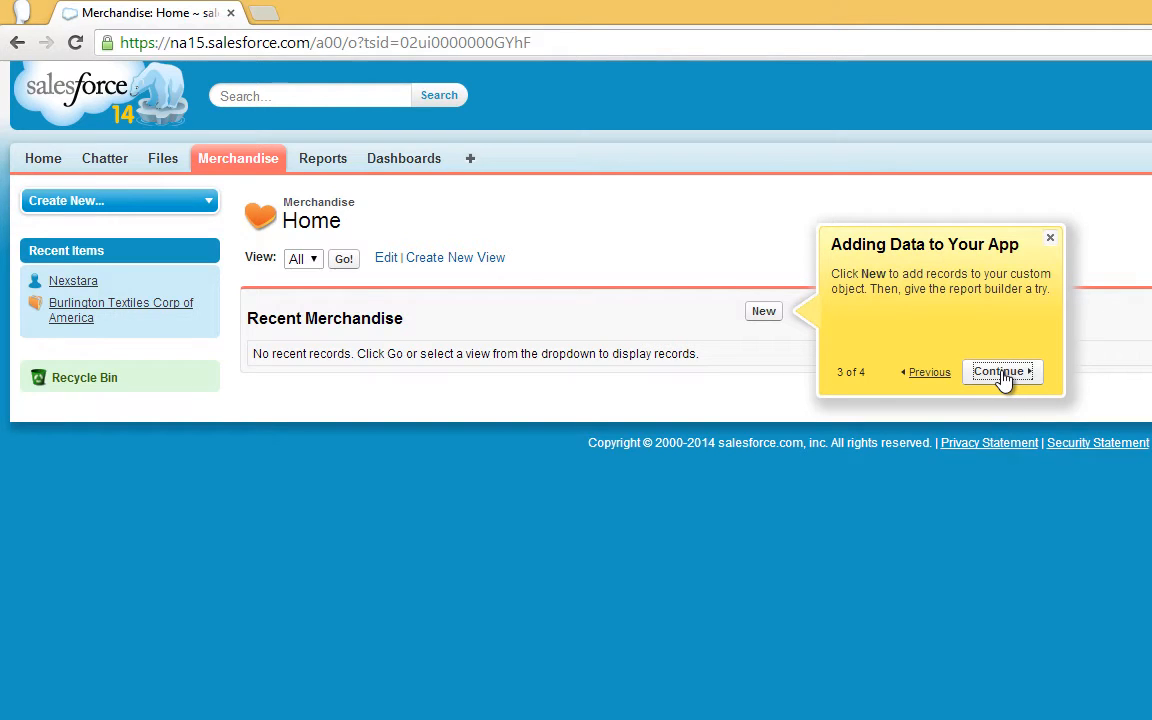
{"action": "left_click", "coordinate": [998, 371]}
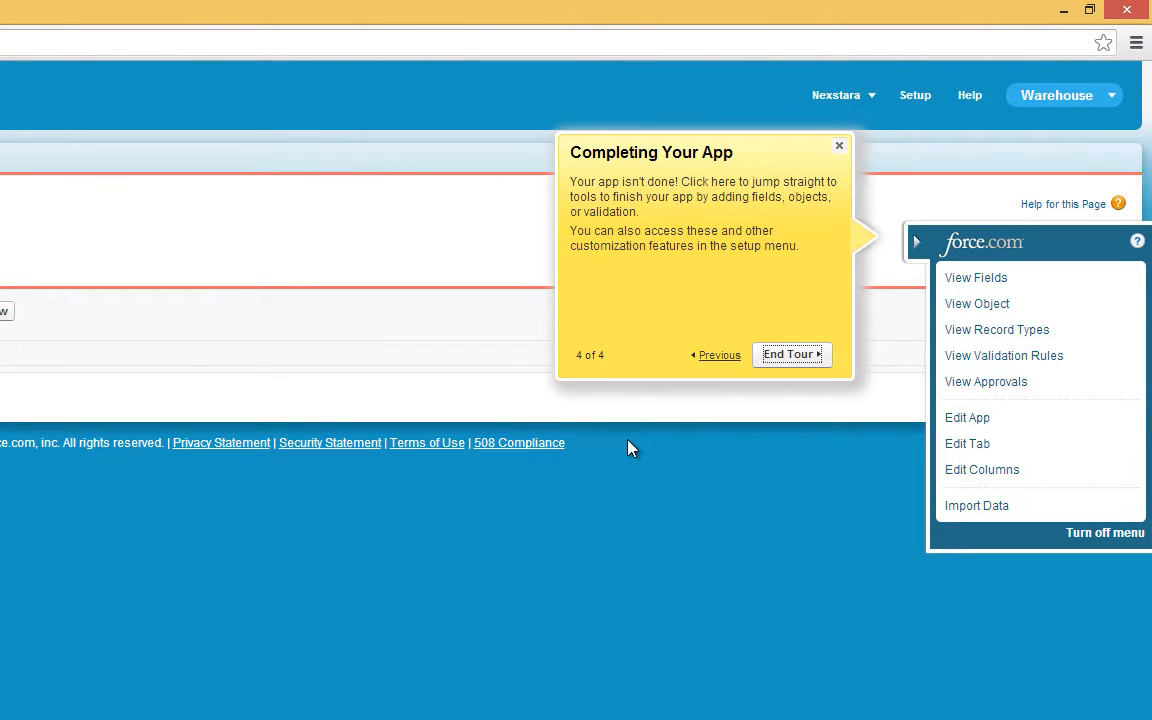
{"action": "mouse_move", "coordinate": [791, 355]}
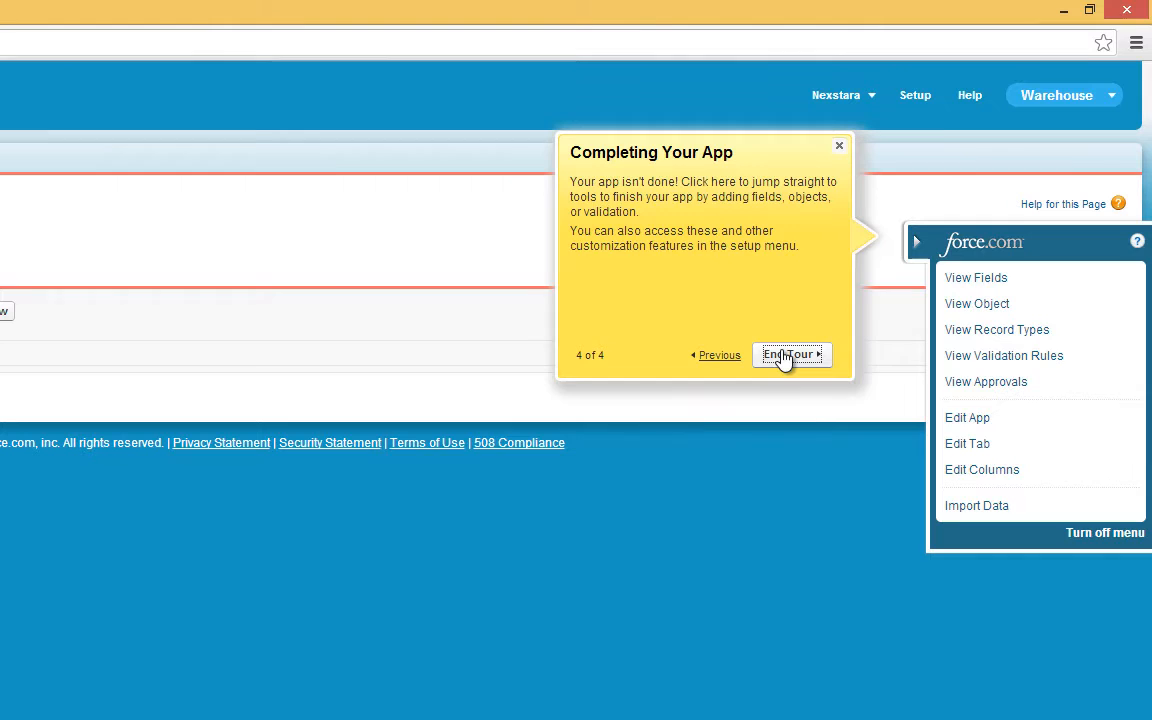
{"action": "left_click", "coordinate": [789, 355]}
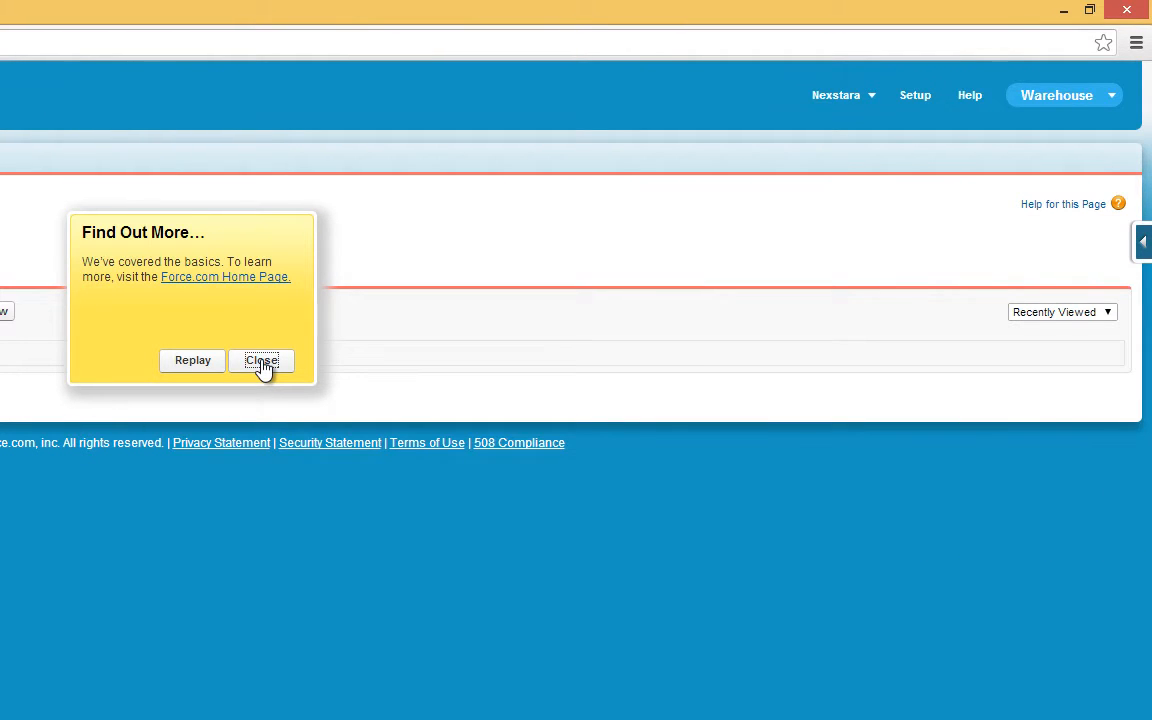
{"action": "left_click", "coordinate": [261, 360]}
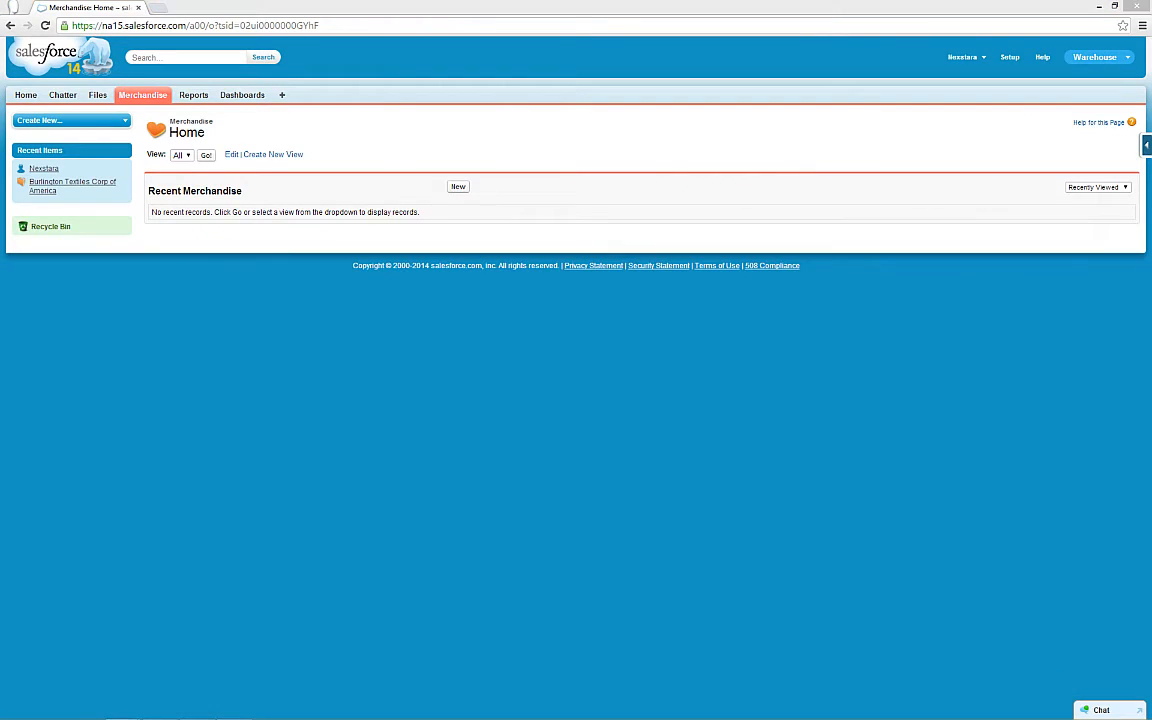
{"action": "mouse_move", "coordinate": [310, 345]}
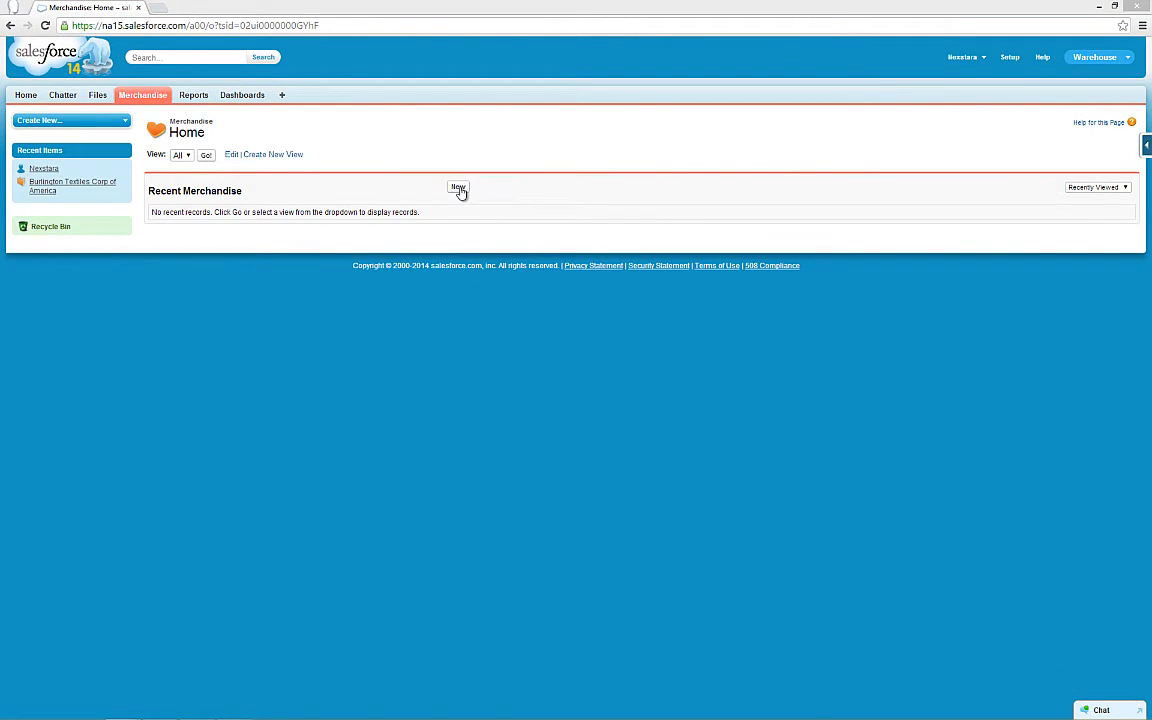
Create and save a new Merchandise record with Merchandise Name 'Laptop'
{"action": "left_click", "coordinate": [458, 188]}
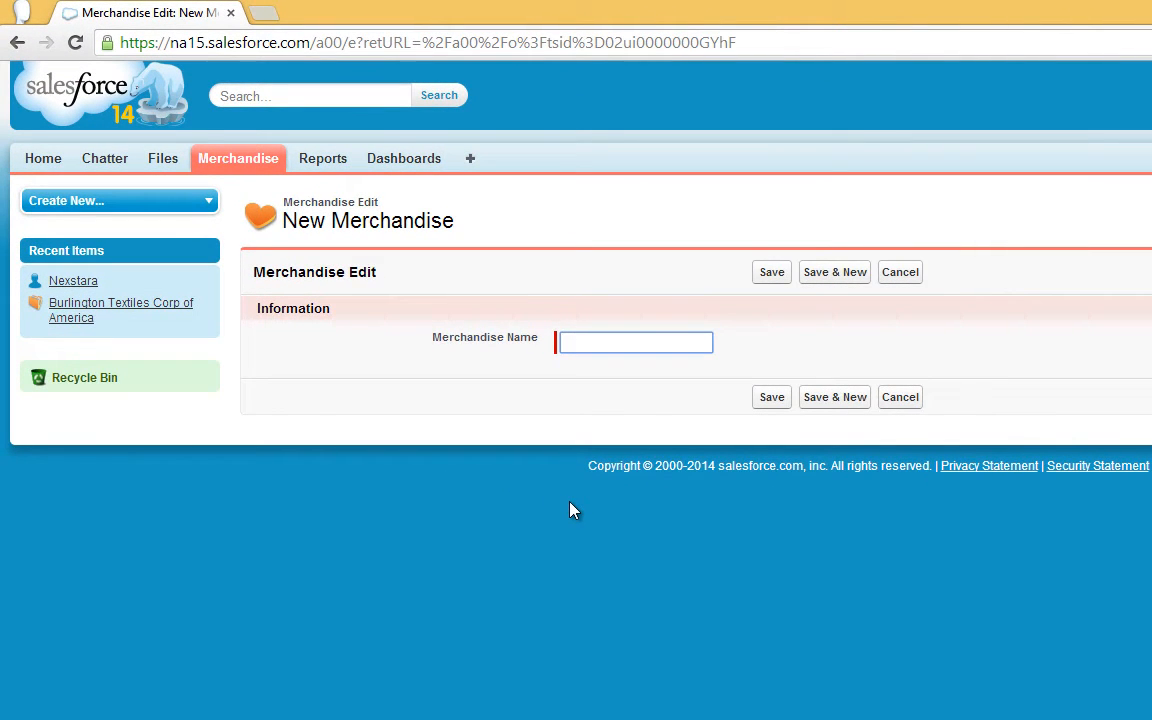
{"action": "type", "text": "Laptop"}
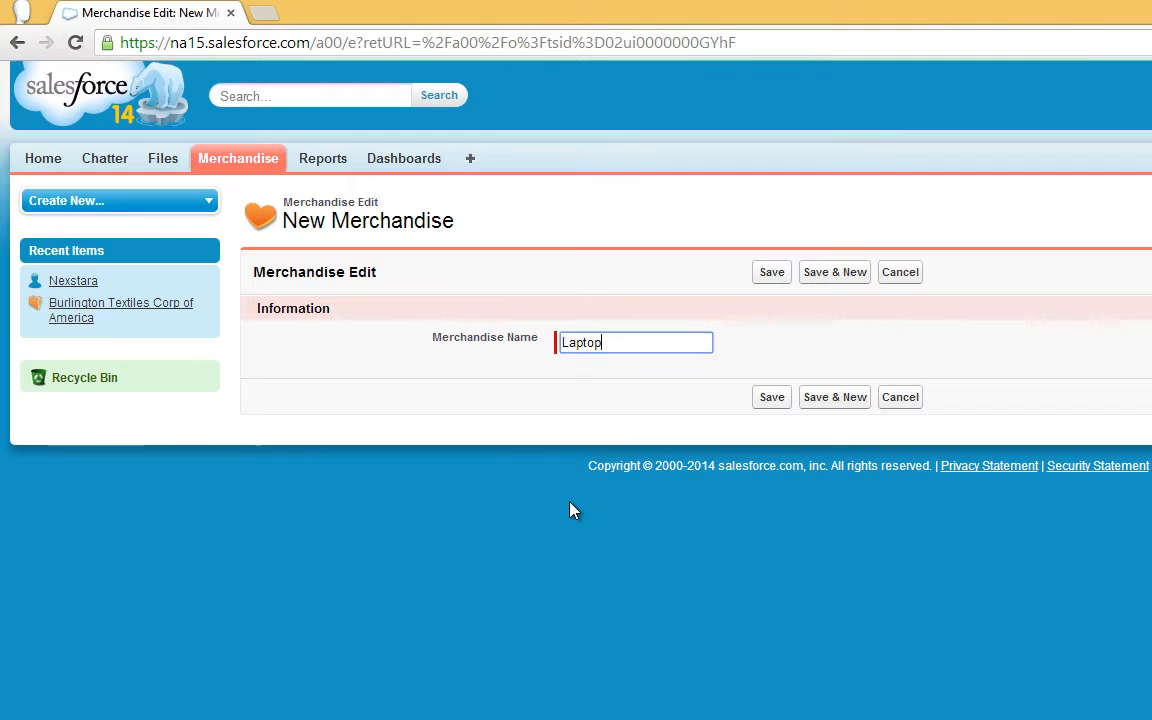
{"action": "mouse_move", "coordinate": [771, 397]}
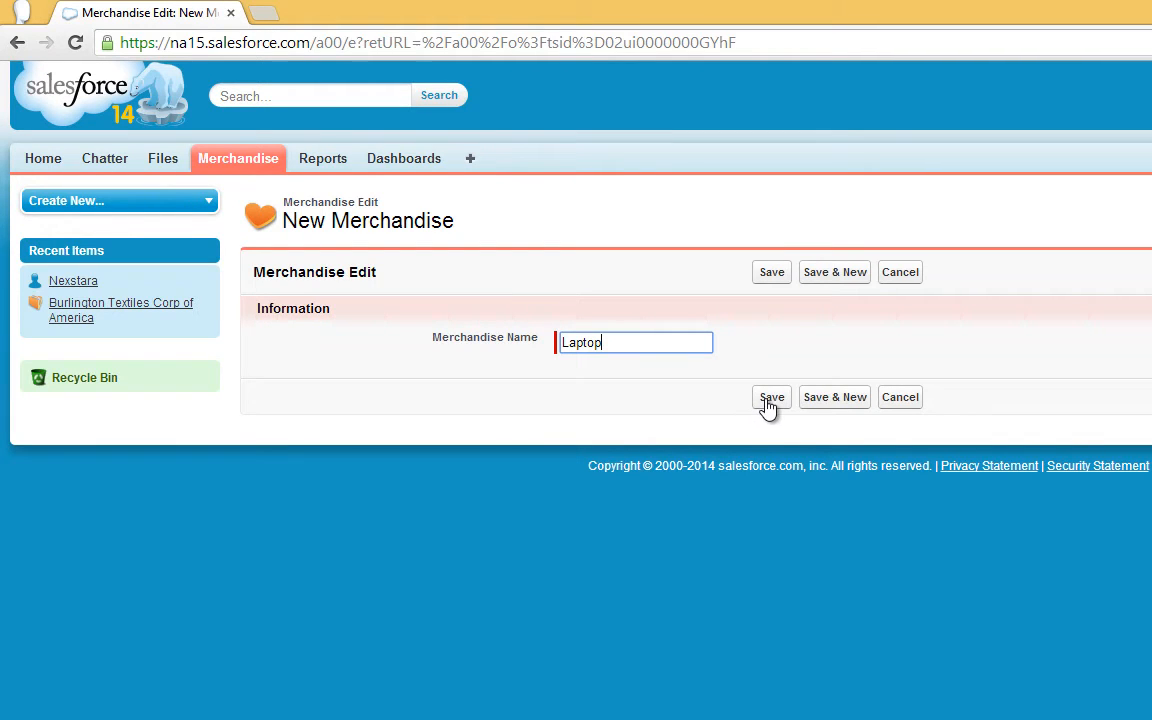
{"action": "left_click", "coordinate": [771, 397]}
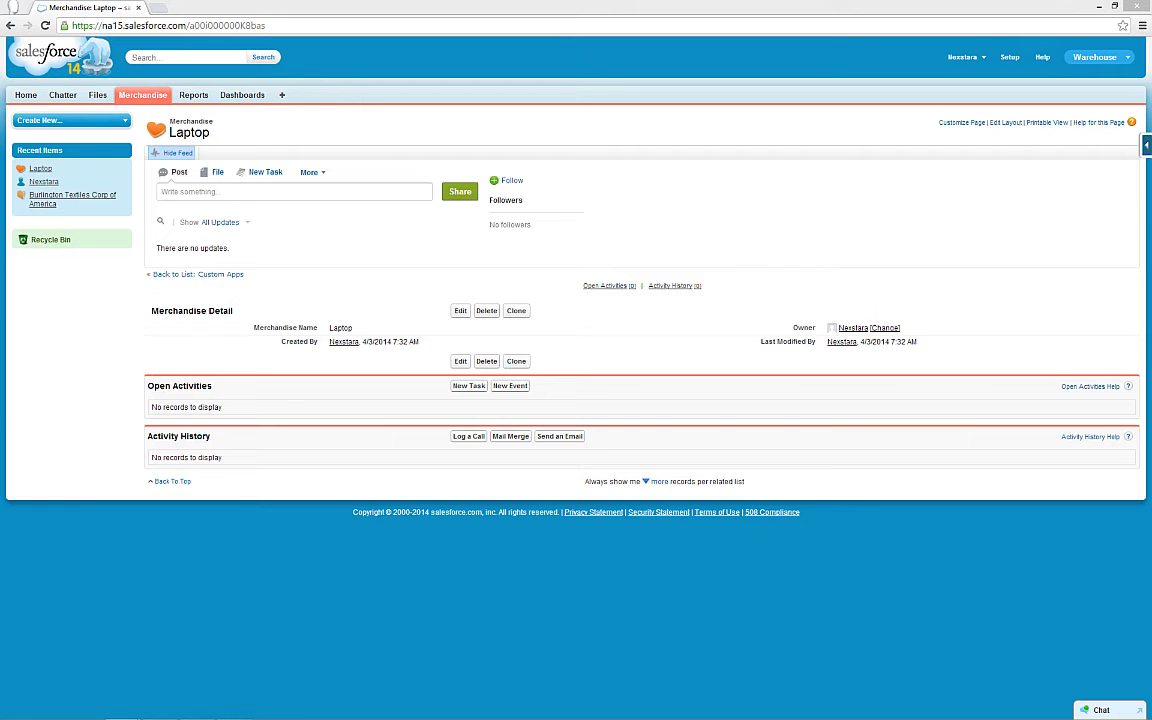
{"action": "left_click", "coordinate": [184, 57]}
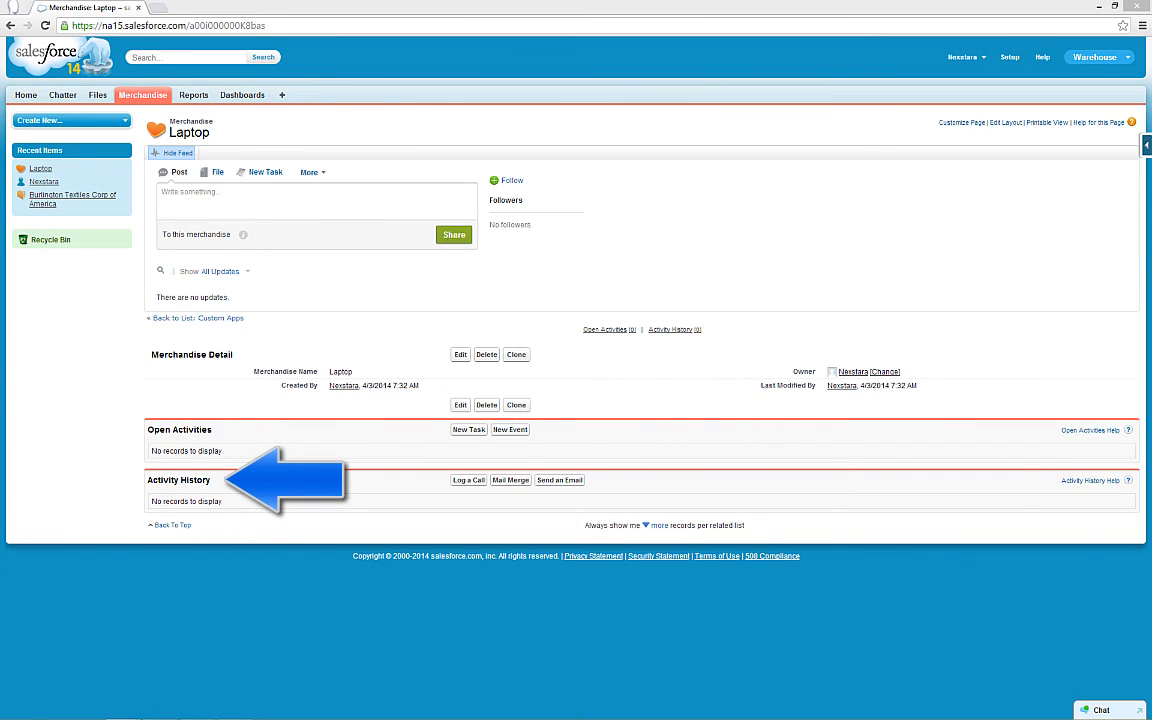
{"action": "left_click", "coordinate": [1099, 709]}
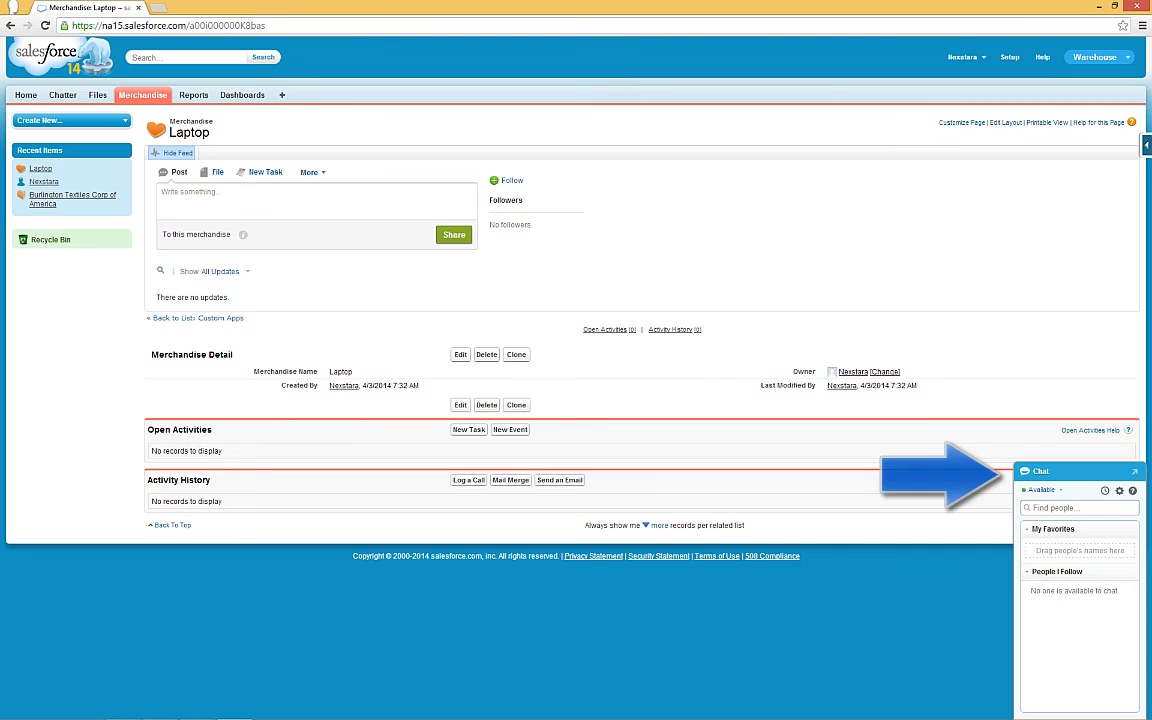
{"action": "left_click", "coordinate": [1040, 470]}
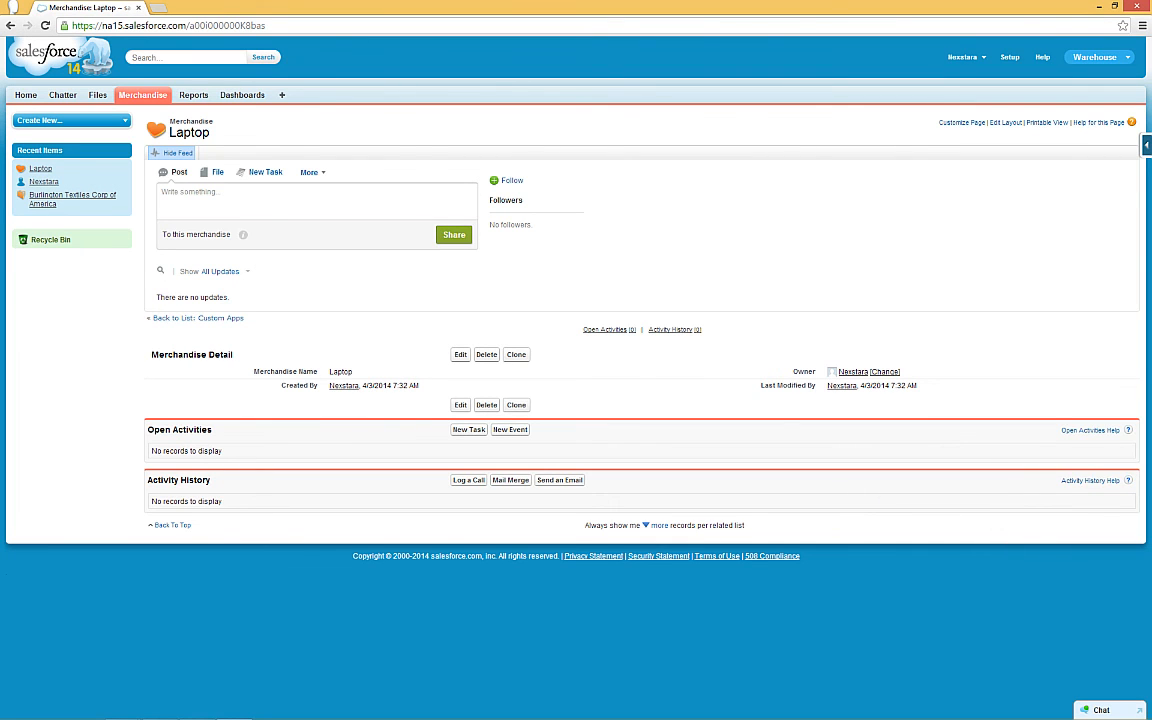